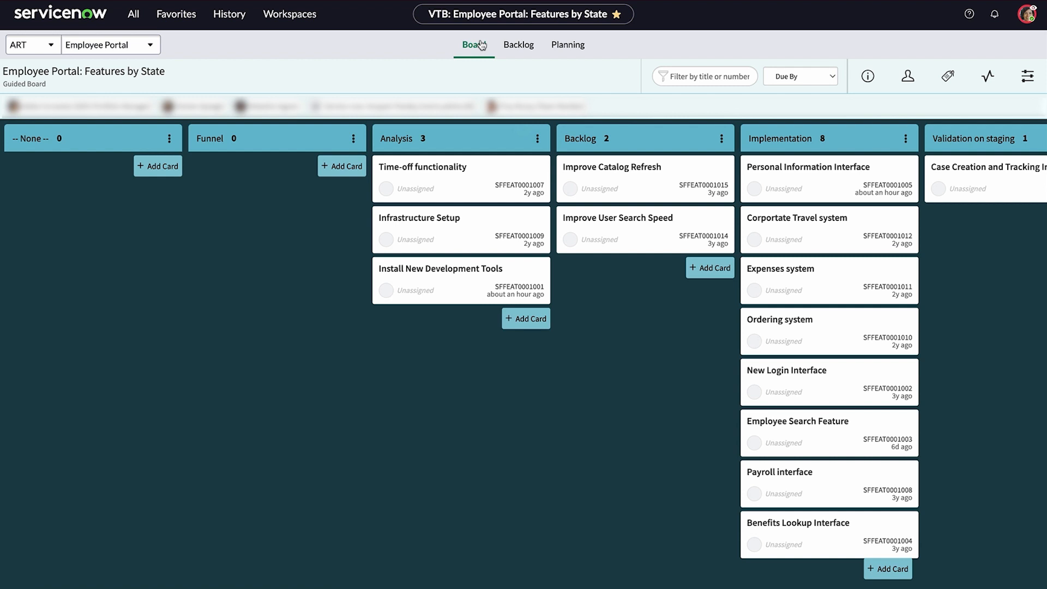
mouse_move(206, 46)
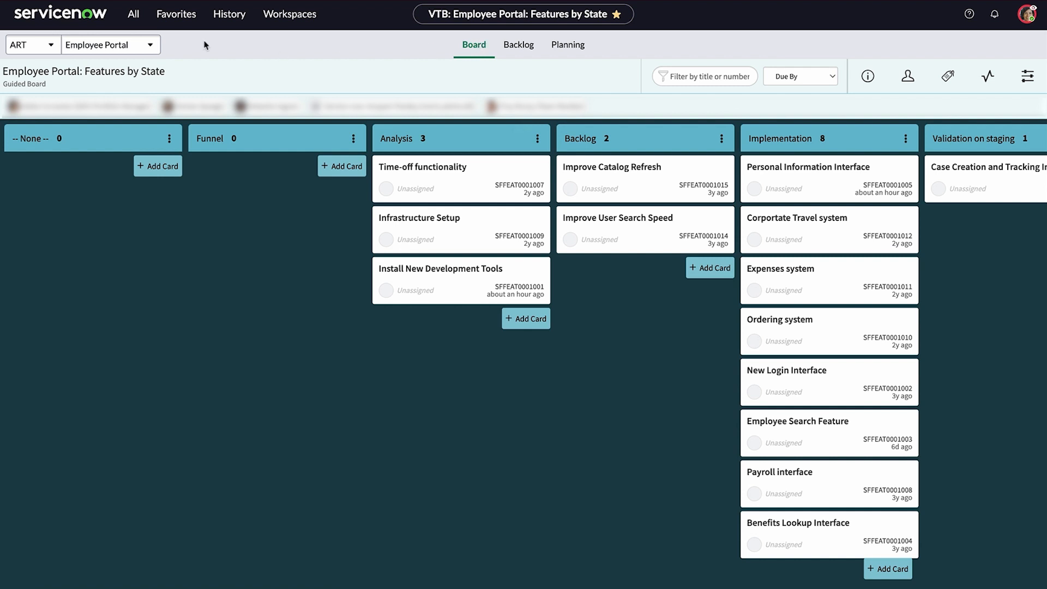
Step: Switch the planning level through Team to Portfolio, showing the epics ranked by WSJF
click(522, 15)
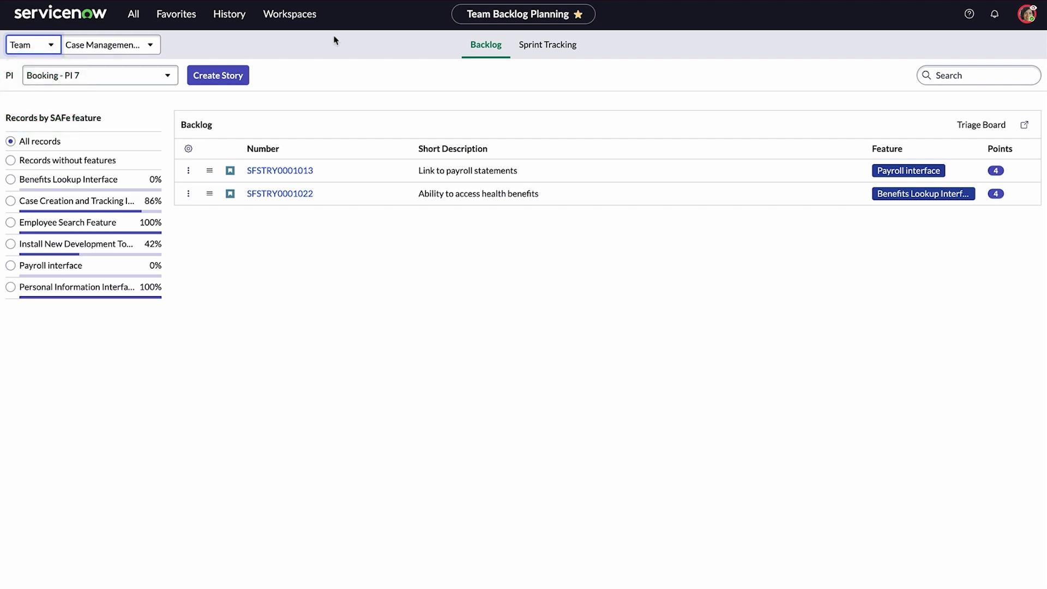
mouse_move(107, 45)
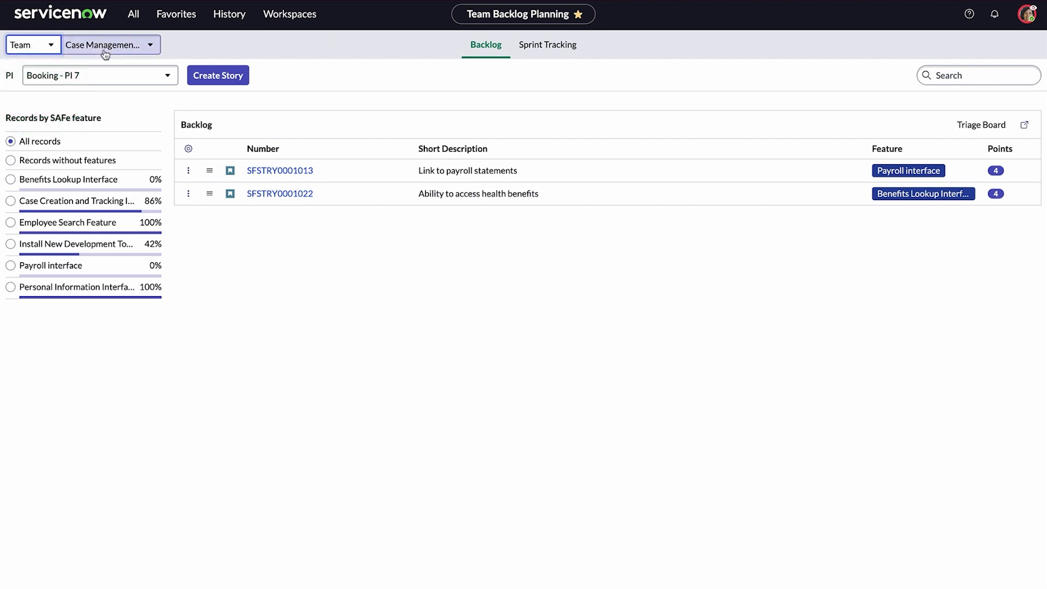
click(30, 43)
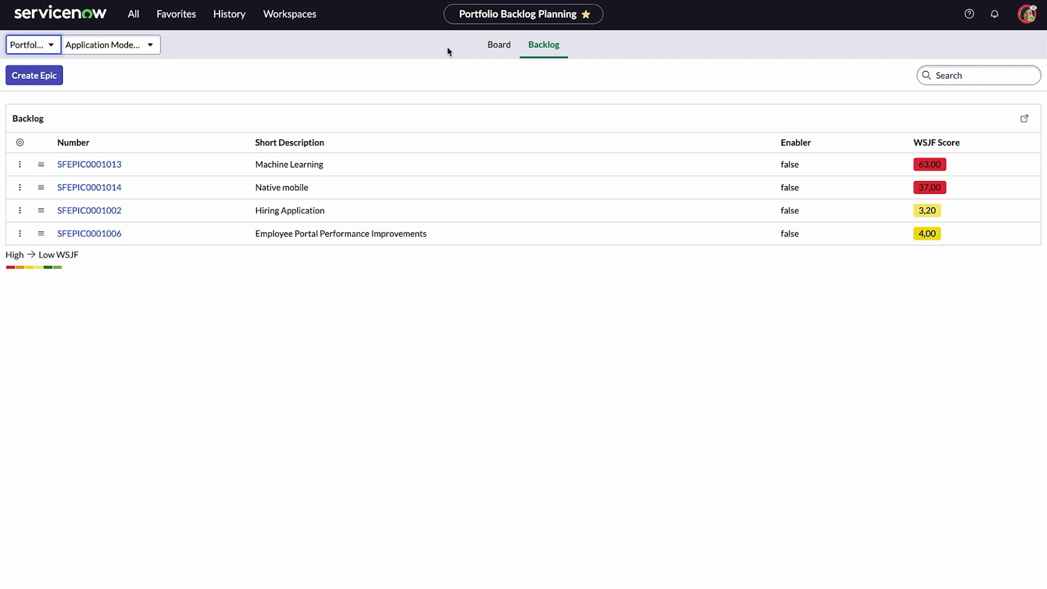
Step: Return through the Team level to the ART Features by State board for Employee Portal
click(499, 45)
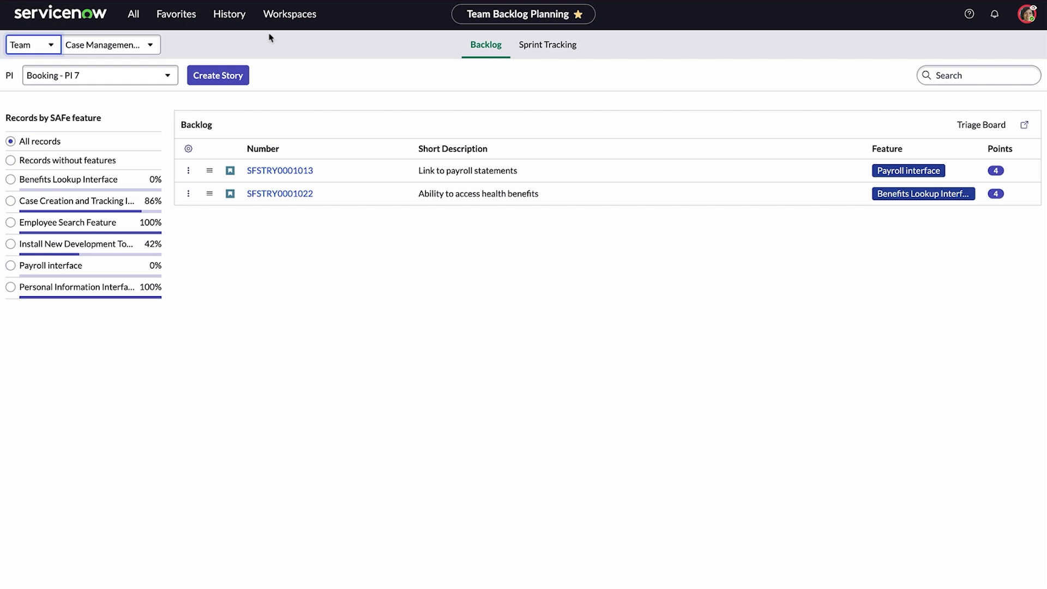
click(32, 44)
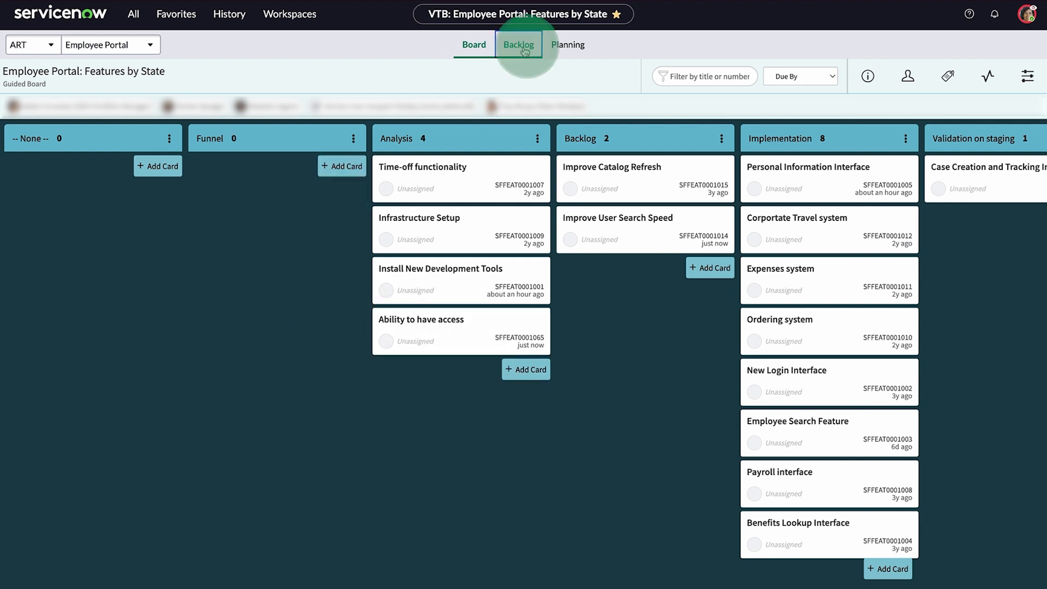
click(518, 44)
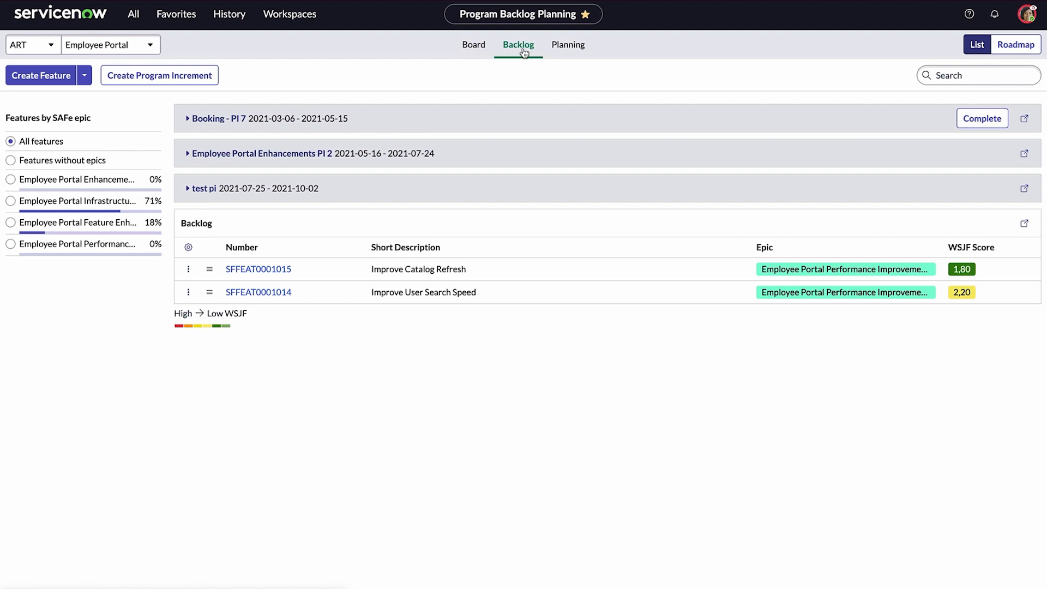
mouse_move(401, 193)
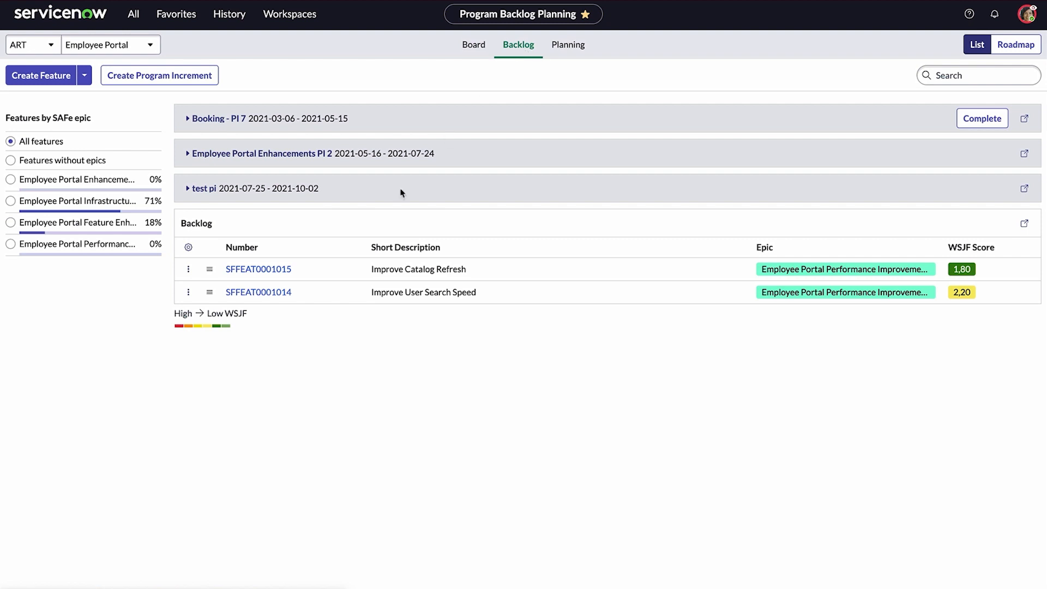
click(257, 293)
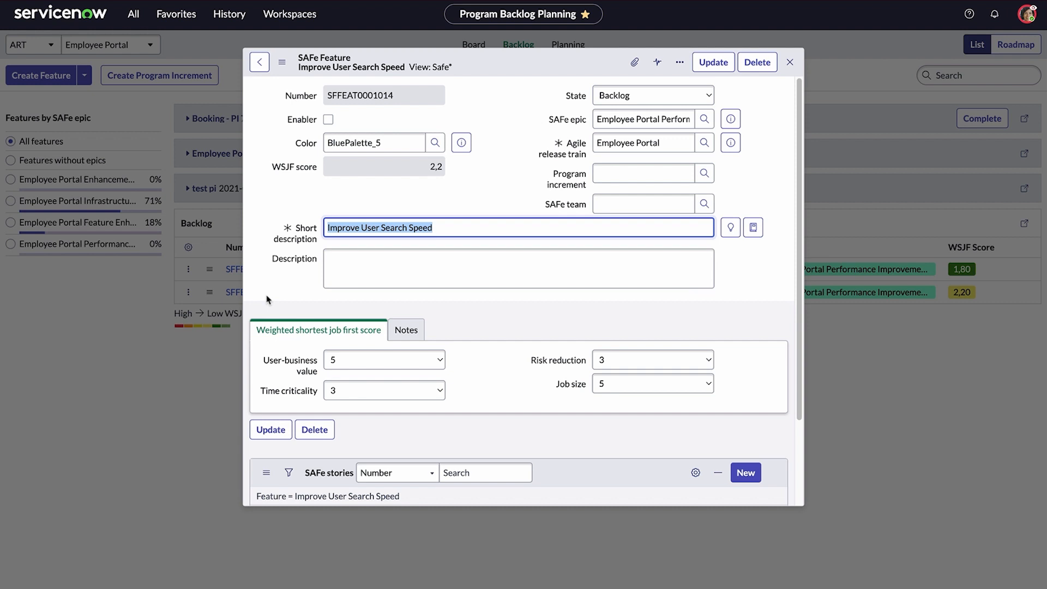
mouse_move(510, 163)
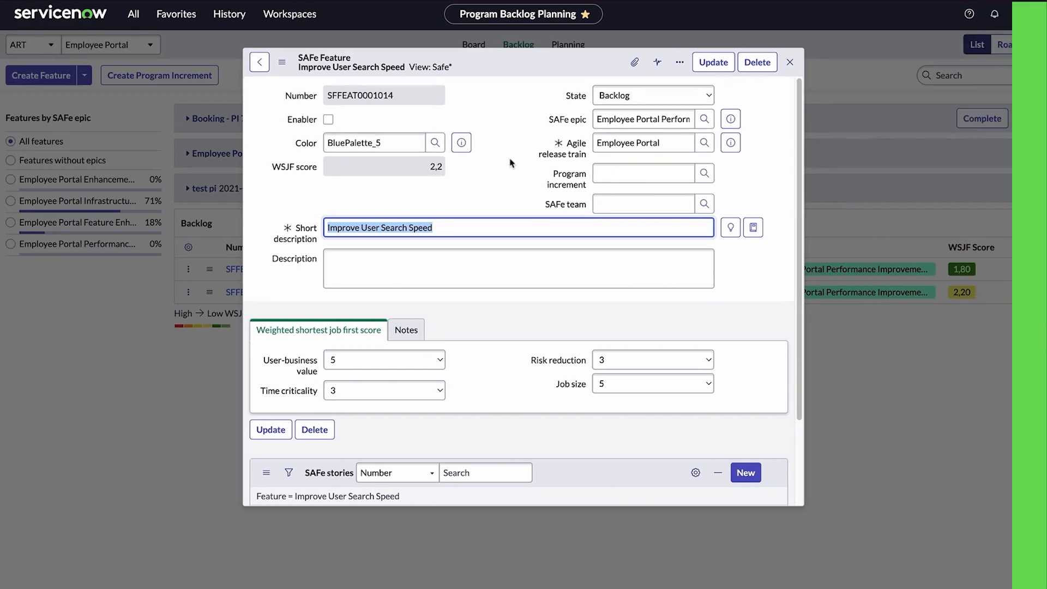
click(789, 61)
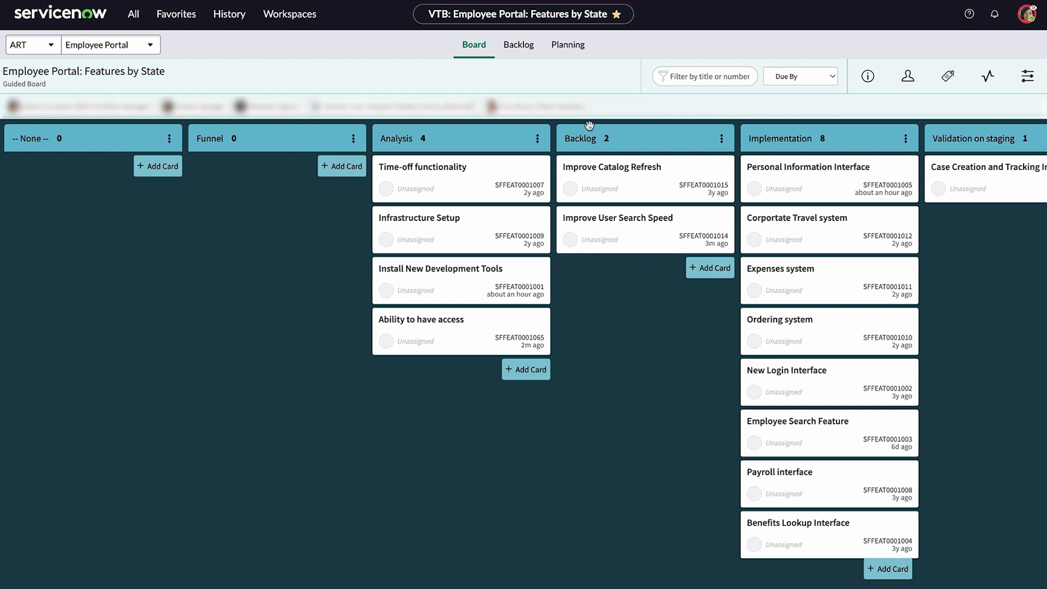
Step: Update the program increment to Booking - PI 6 with 5 sprints and return to Big Room Planning
click(567, 43)
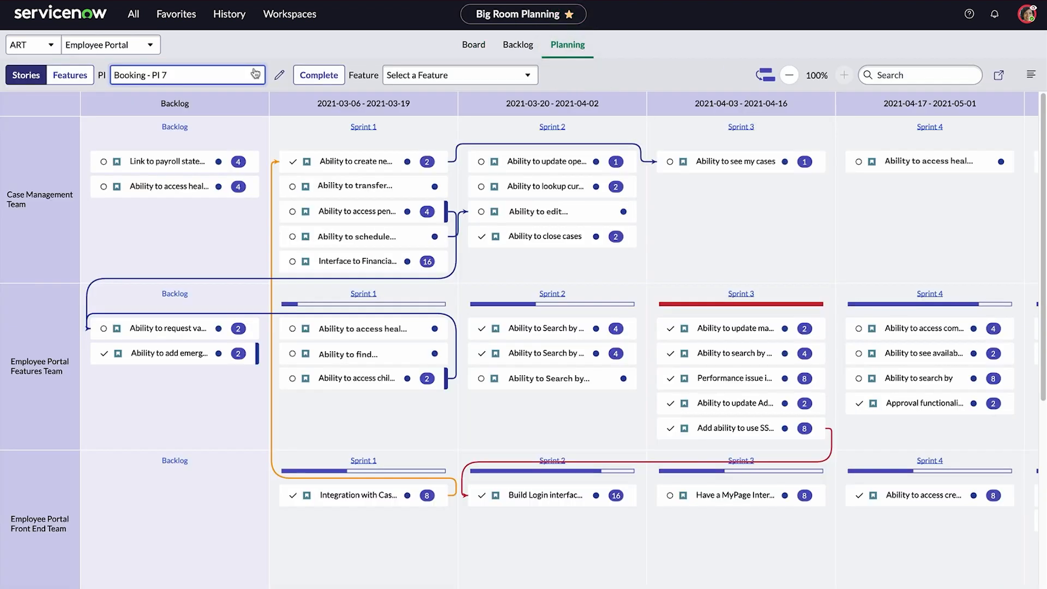
mouse_move(101, 75)
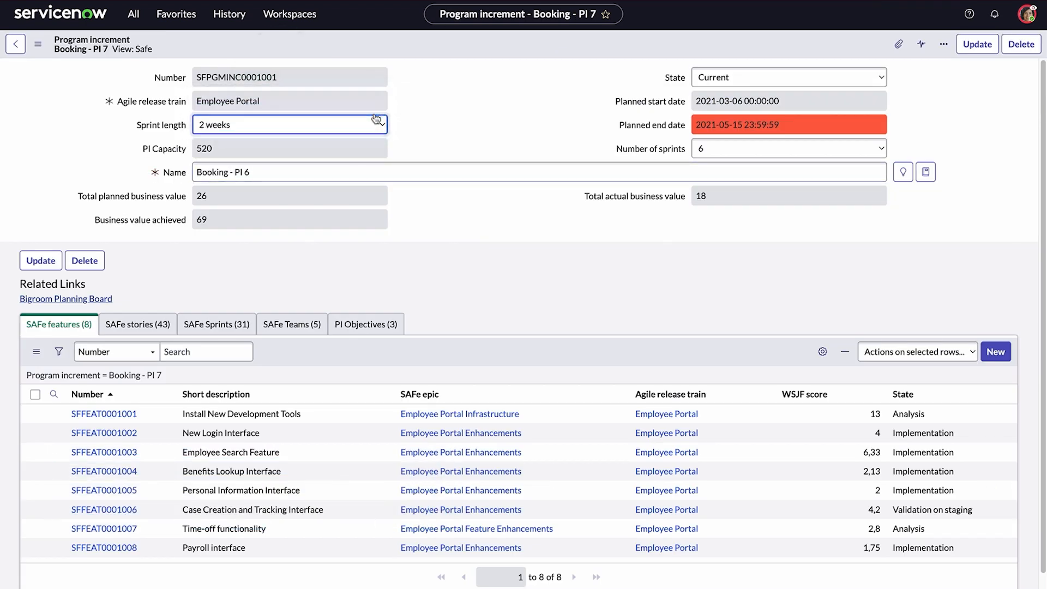
click(788, 148)
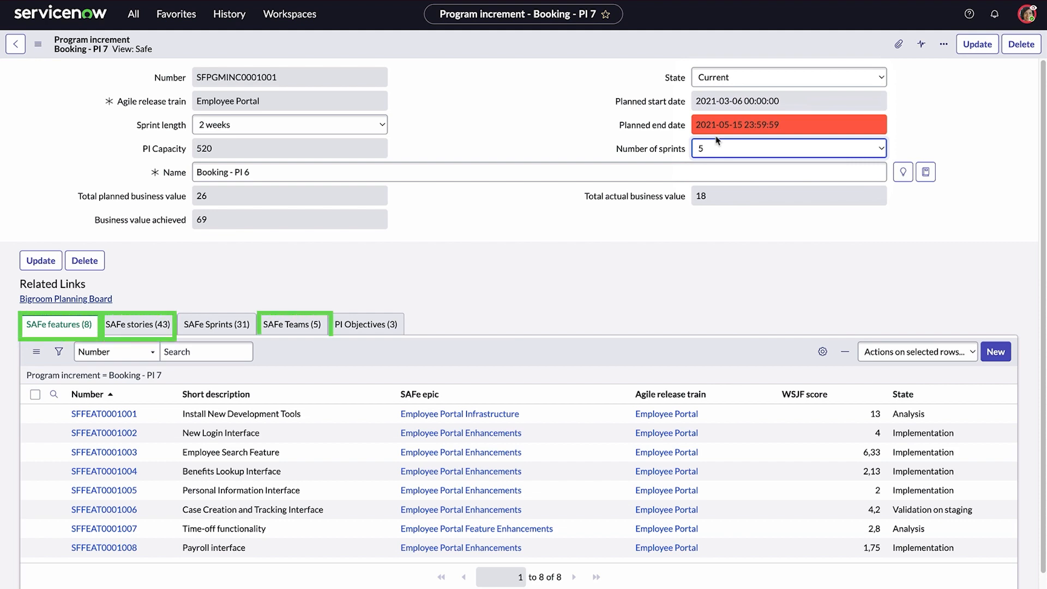
click(66, 299)
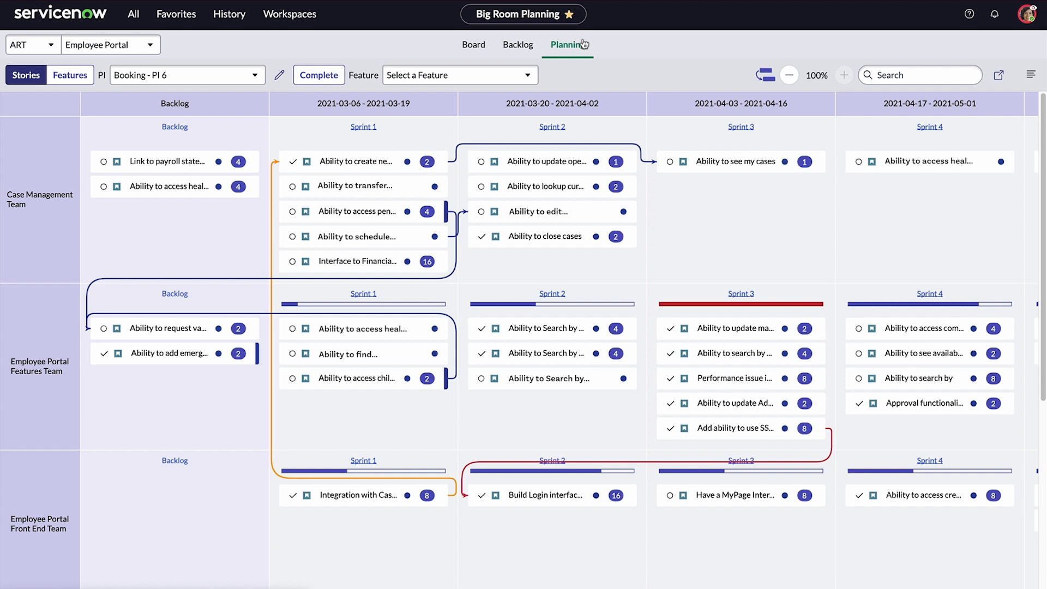
Step: Check the increment backlog panel, then move the health benefits story into Case Management Sprint 1
click(1027, 75)
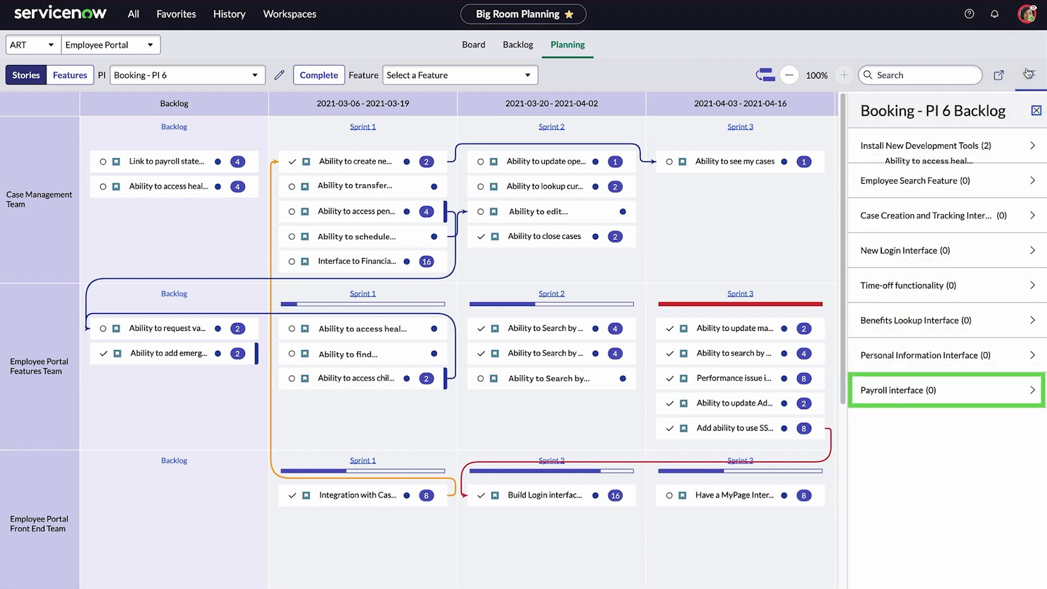
click(1034, 75)
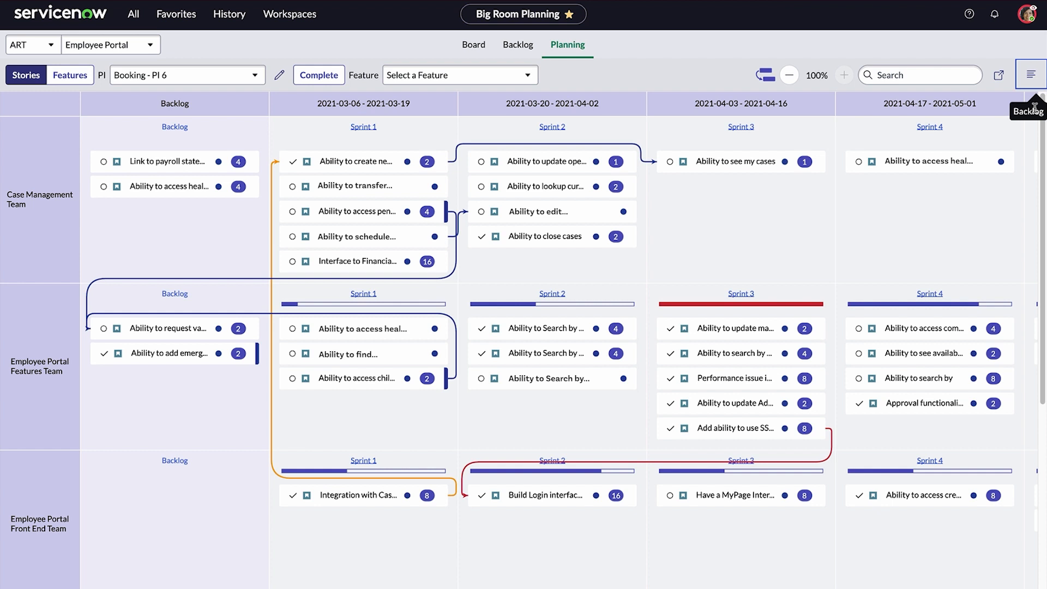
drag(175, 186, 207, 205)
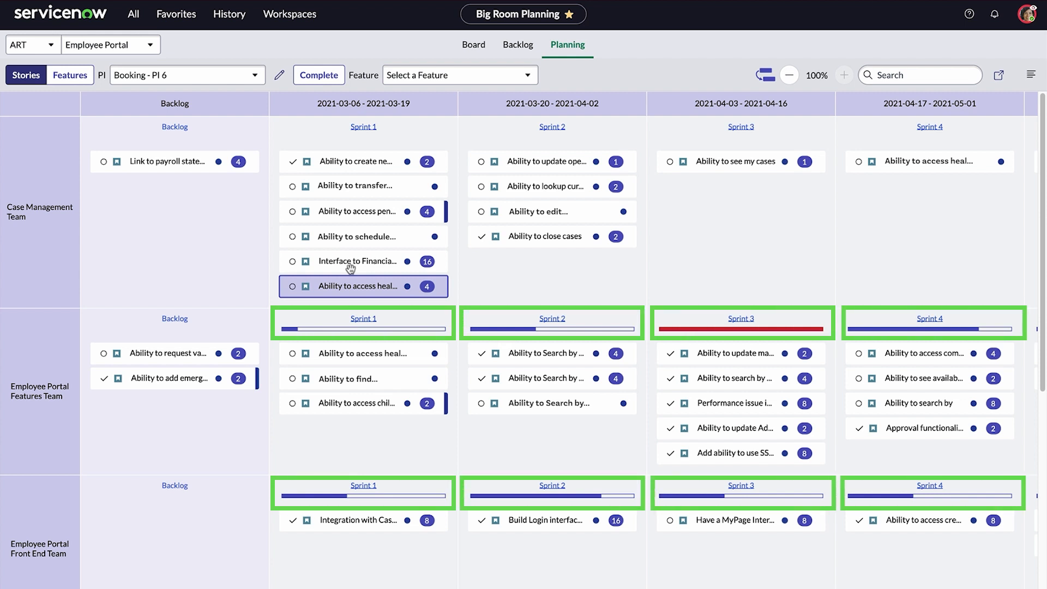
Step: Add Ability to request vacation as a dependent story of the health benefits story and save
click(361, 286)
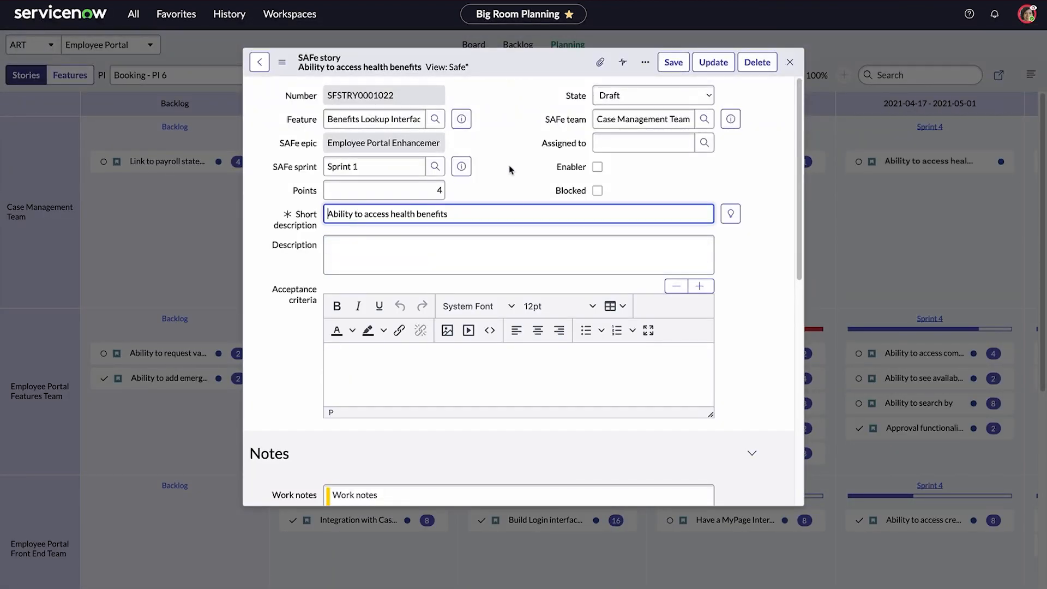
scroll(down, 3)
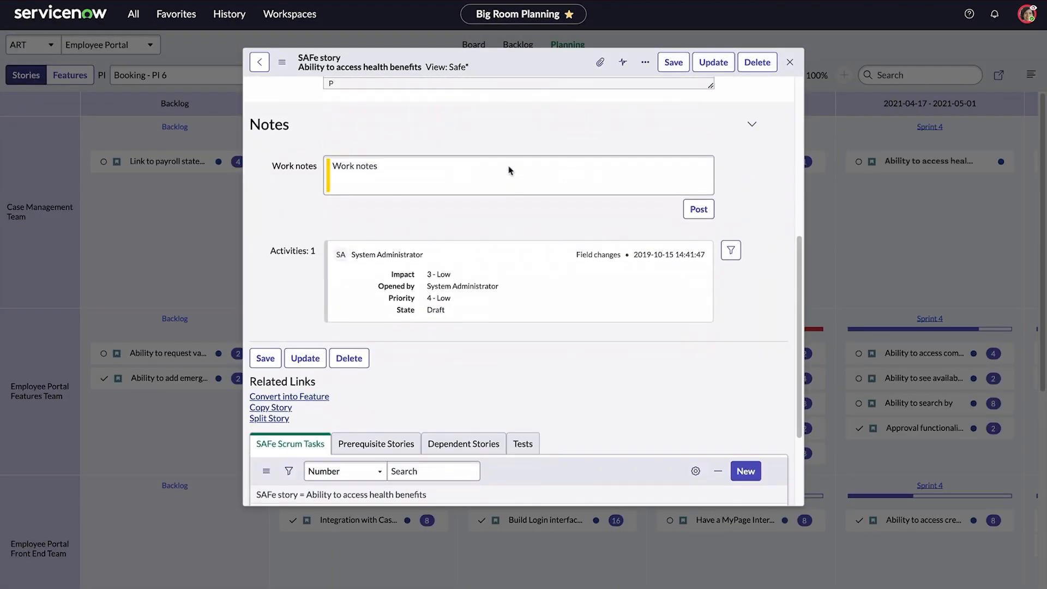
click(464, 305)
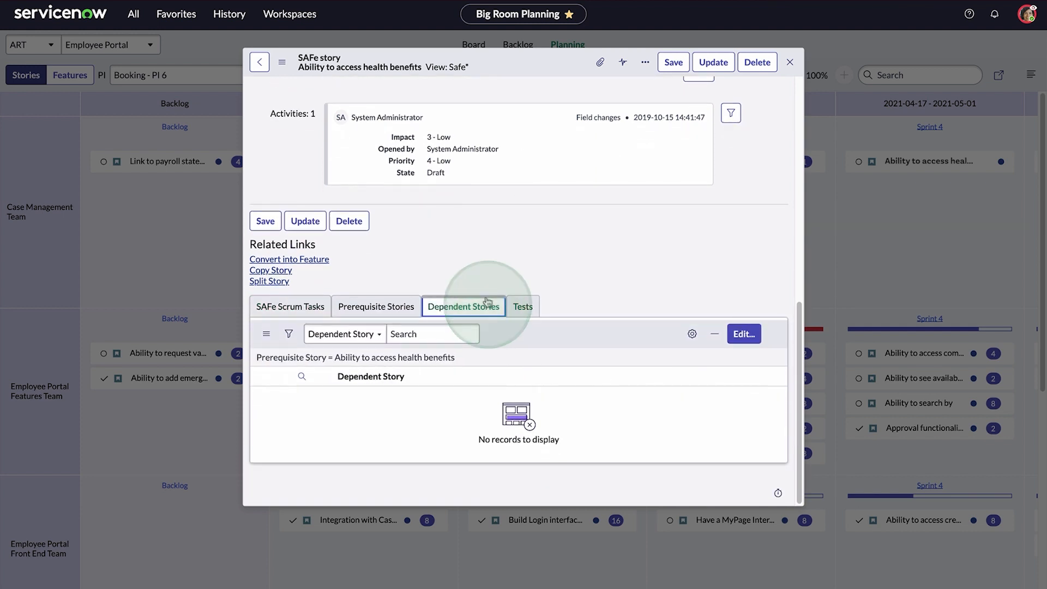
click(742, 334)
text(ability to re)
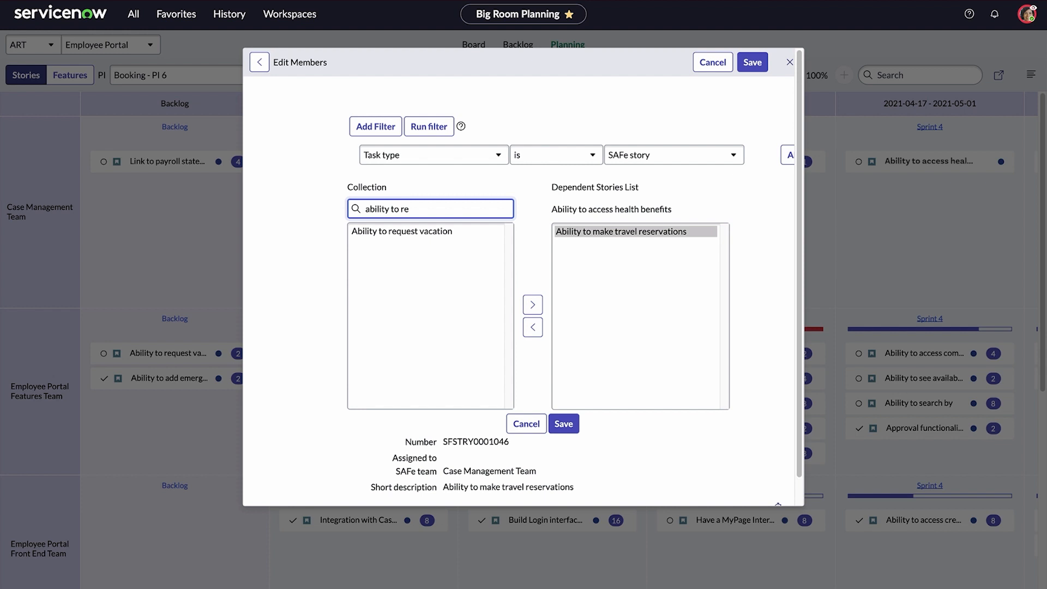
click(532, 304)
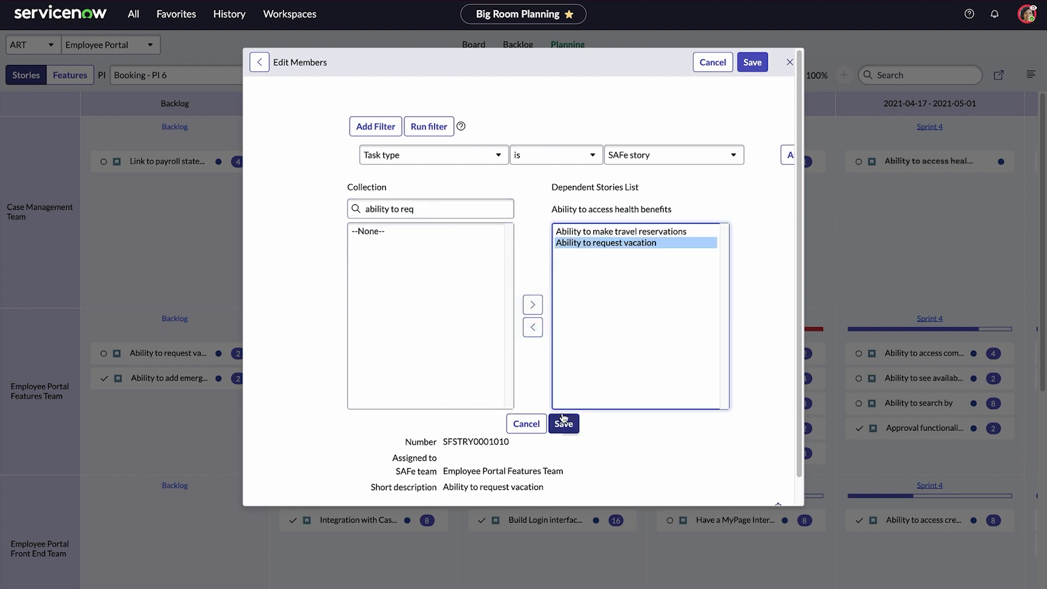
click(563, 423)
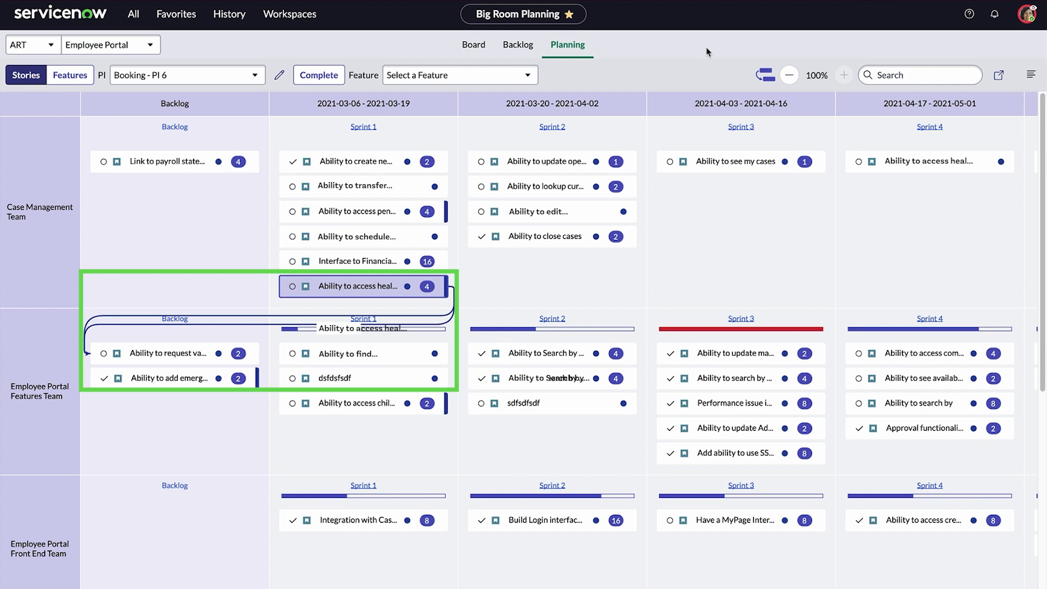
Step: Switch to the Team level and show the Employee Portal Features Team's Sprint Tracking story board
click(187, 75)
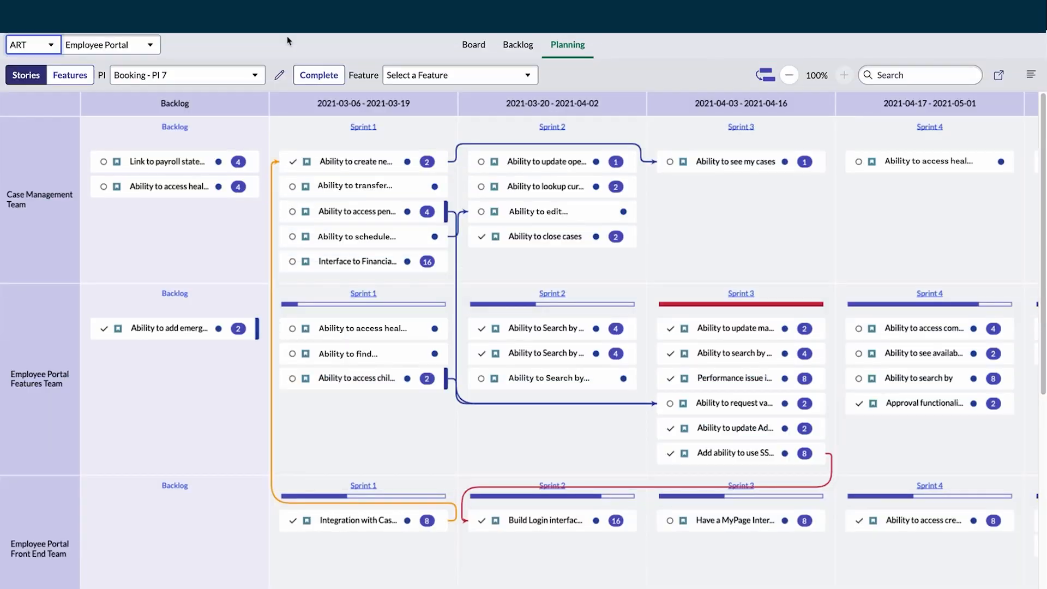
click(30, 45)
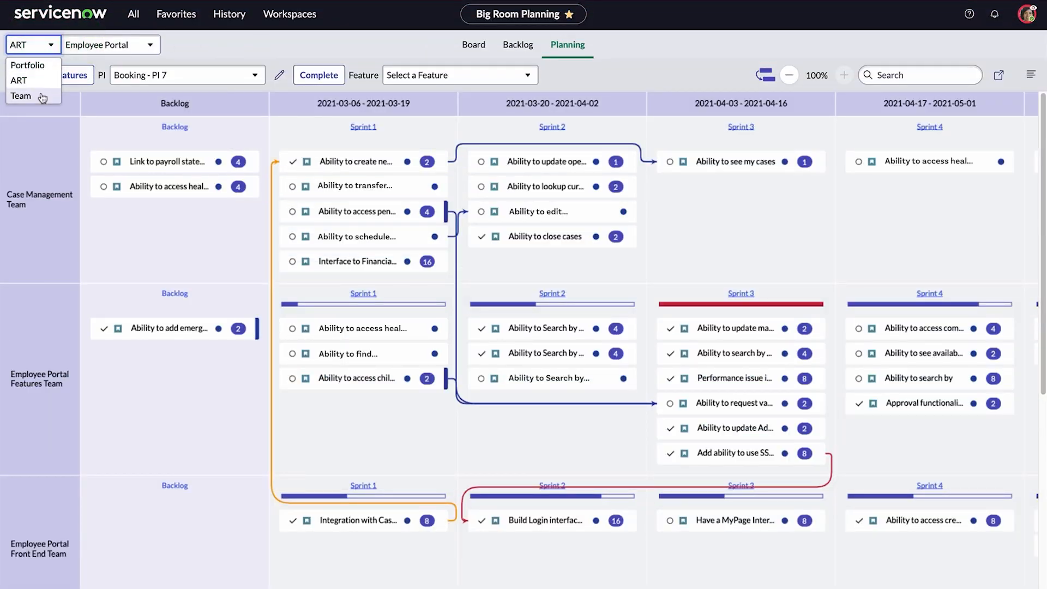
click(20, 96)
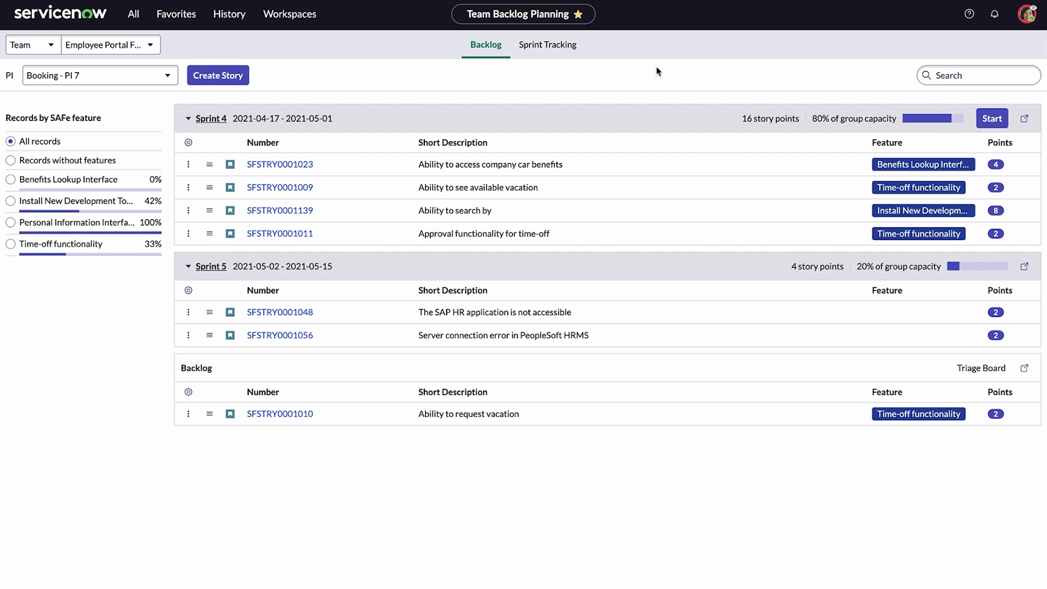
click(546, 44)
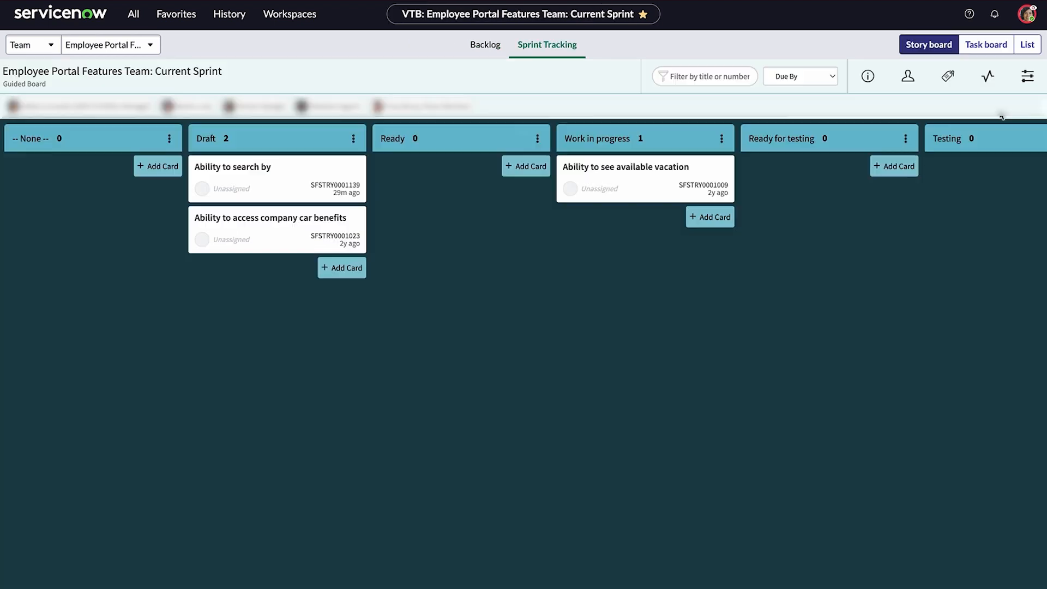